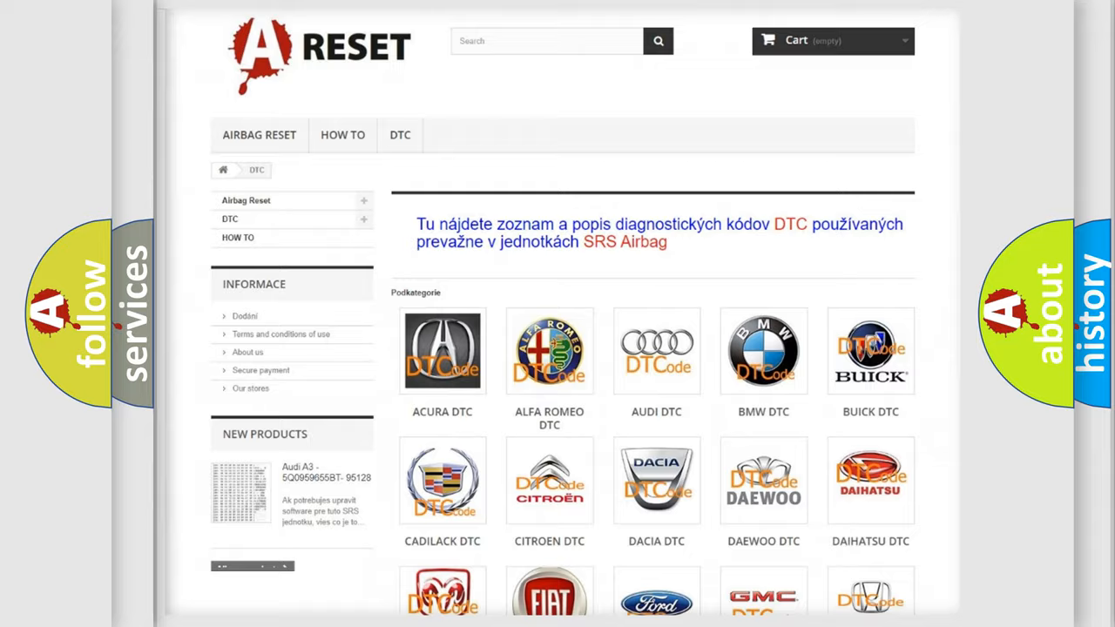
scroll("down", 3)
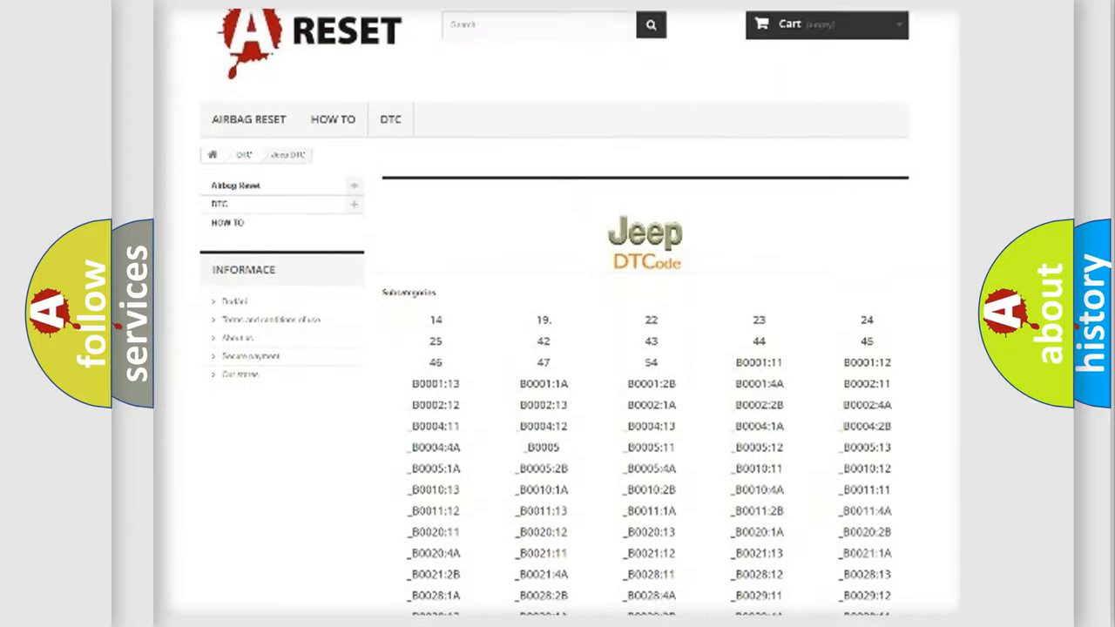
scroll("down", 3)
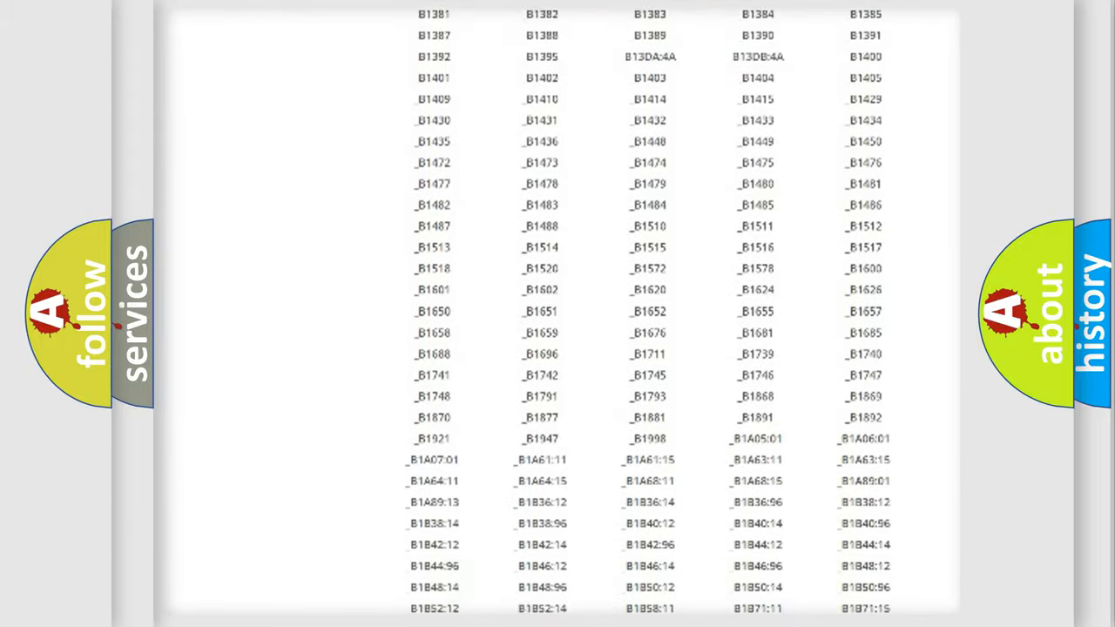